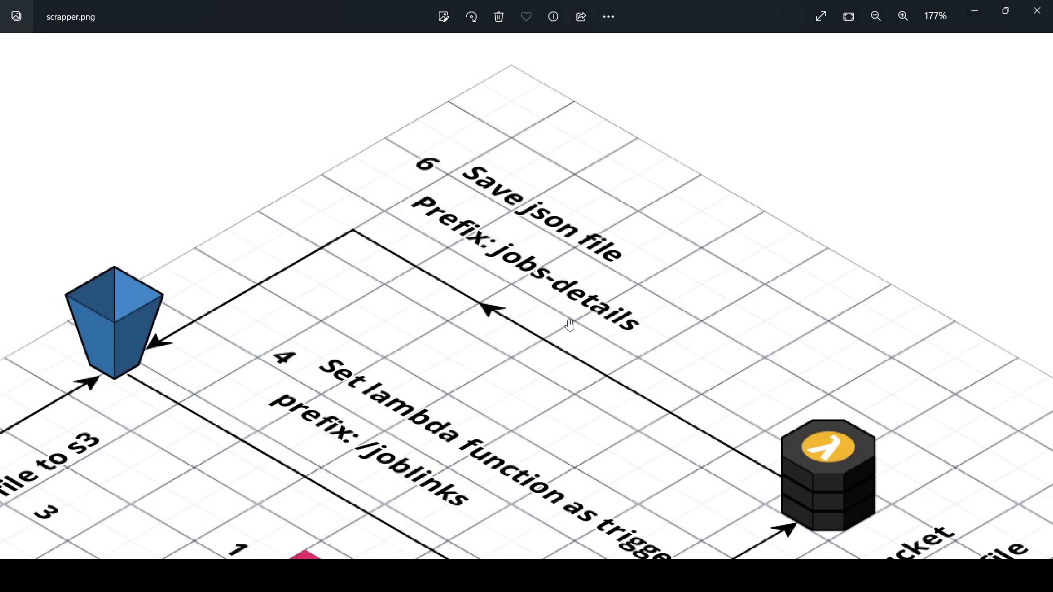
Queue the 121-byte 2023-03-18 job-links file for upload to extractor-service-dev/joblinksfile/
left_click(876, 16)
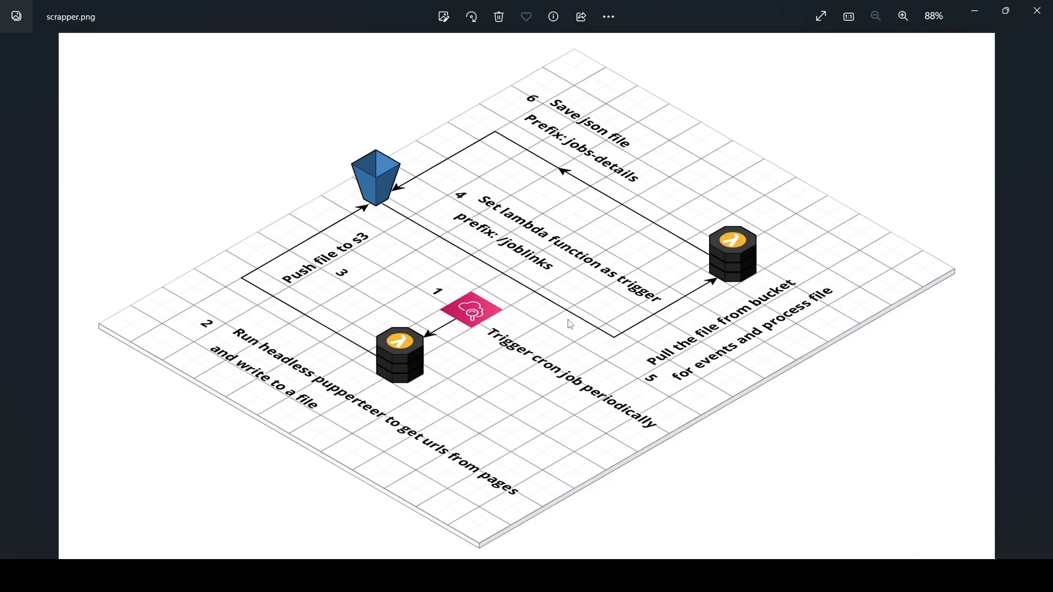
mouse_move(513, 268)
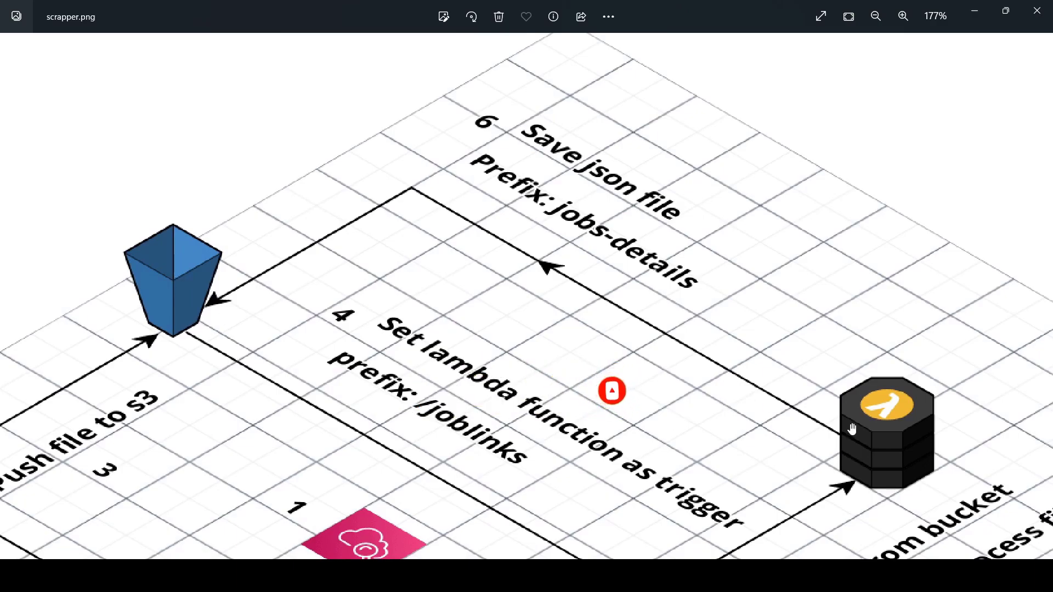
mouse_move(887, 393)
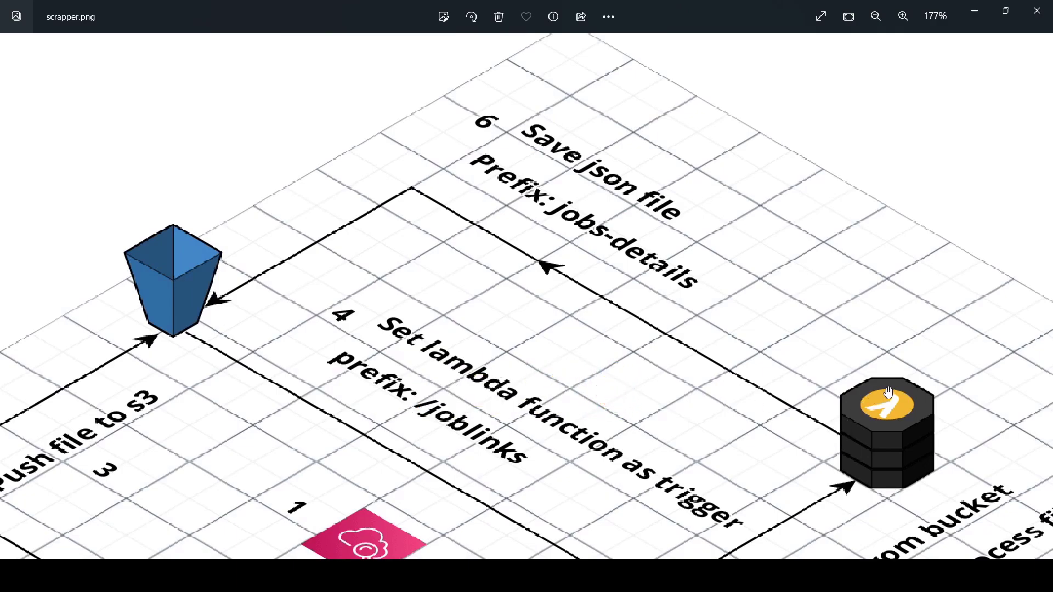
mouse_move(205, 261)
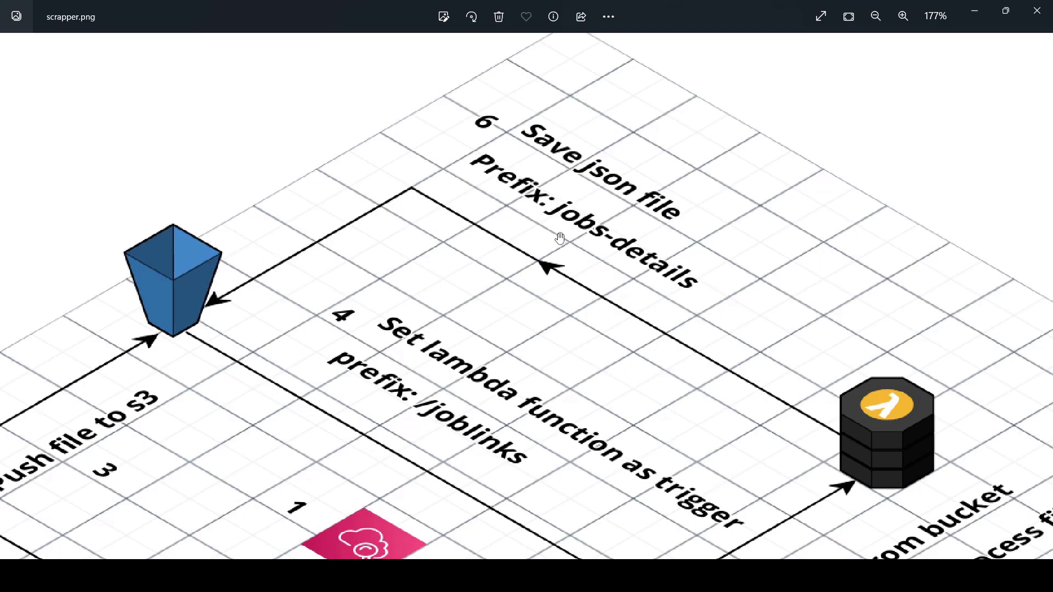
mouse_move(199, 279)
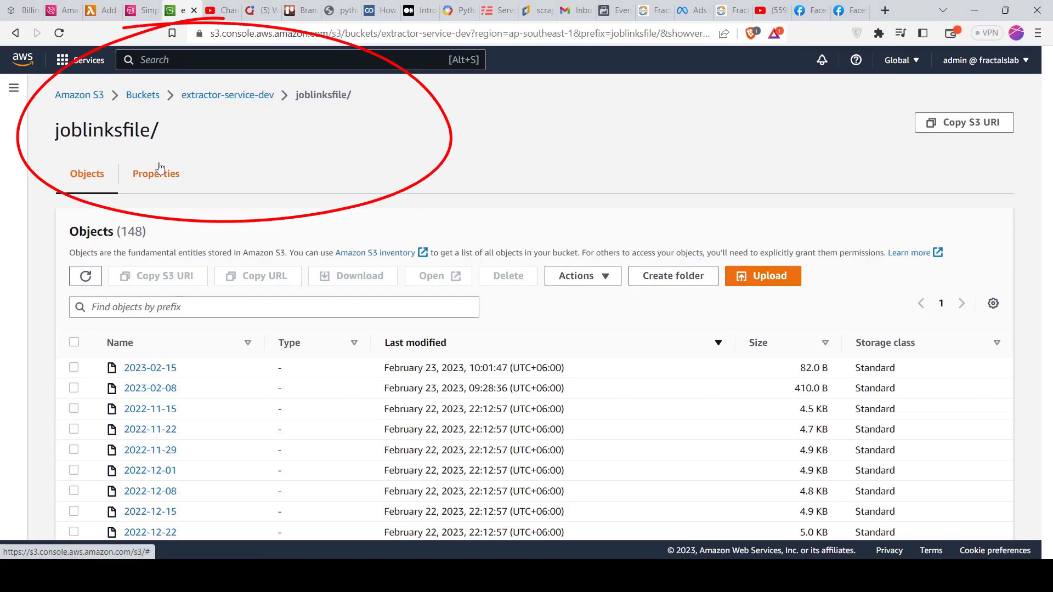
left_click(762, 275)
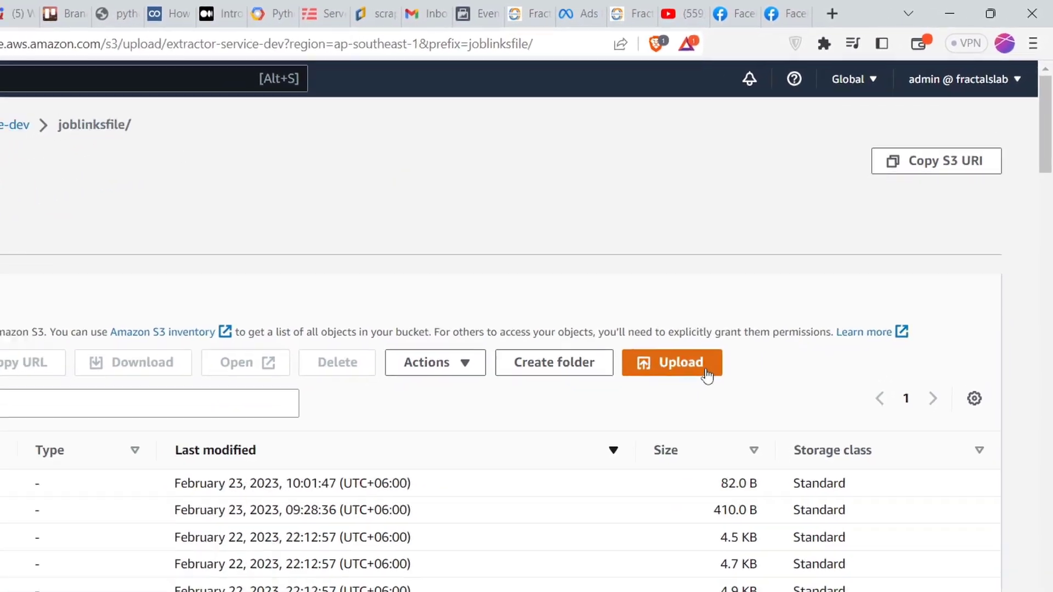
left_click(671, 363)
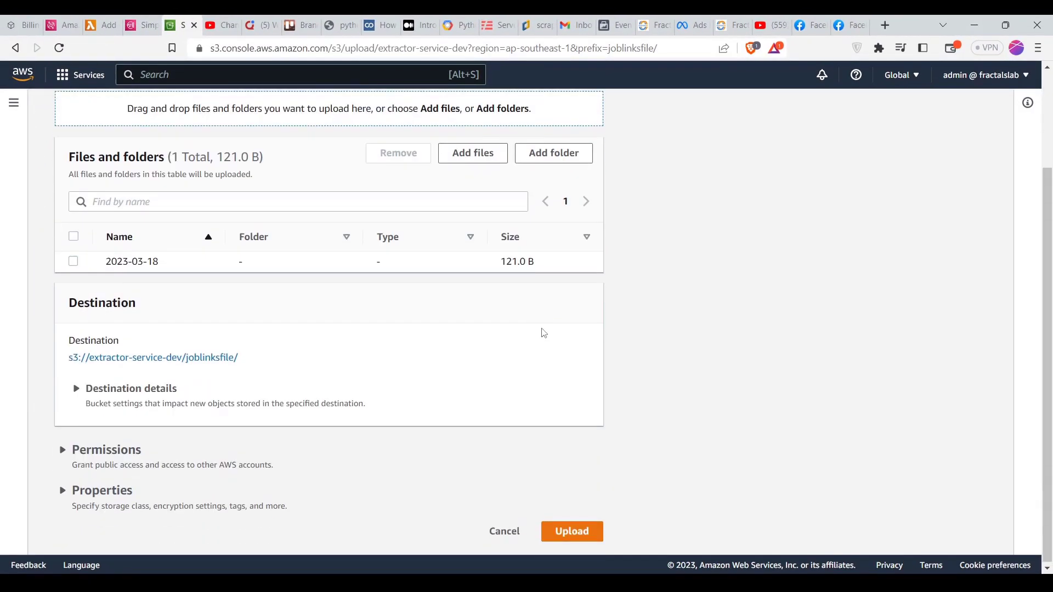
Upload the file and view jobs-details/, now listing 142 objects including 21-03-23.json
left_click(571, 531)
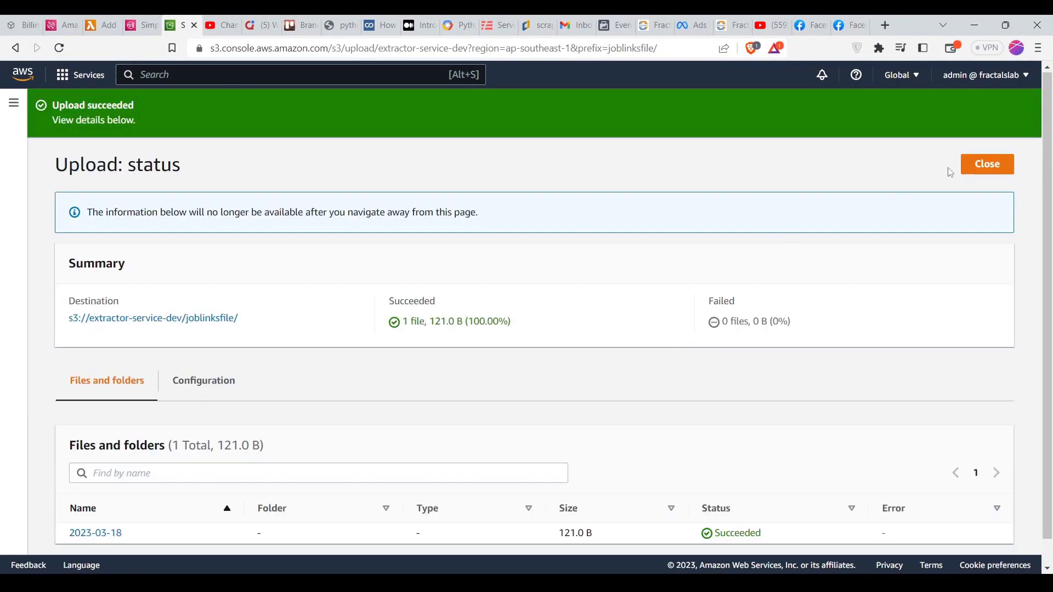
left_click(987, 163)
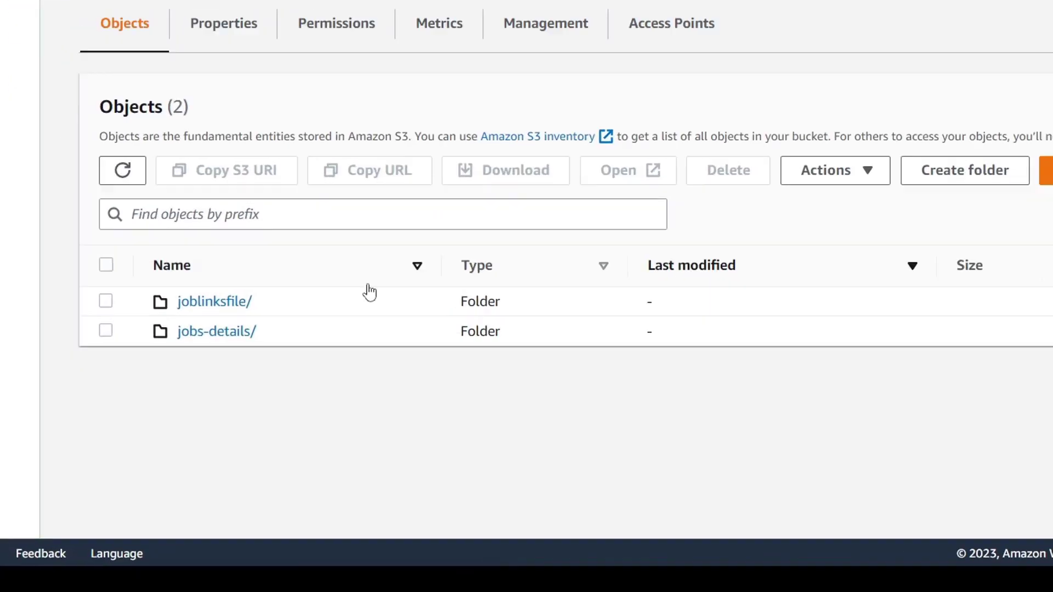
left_click(216, 330)
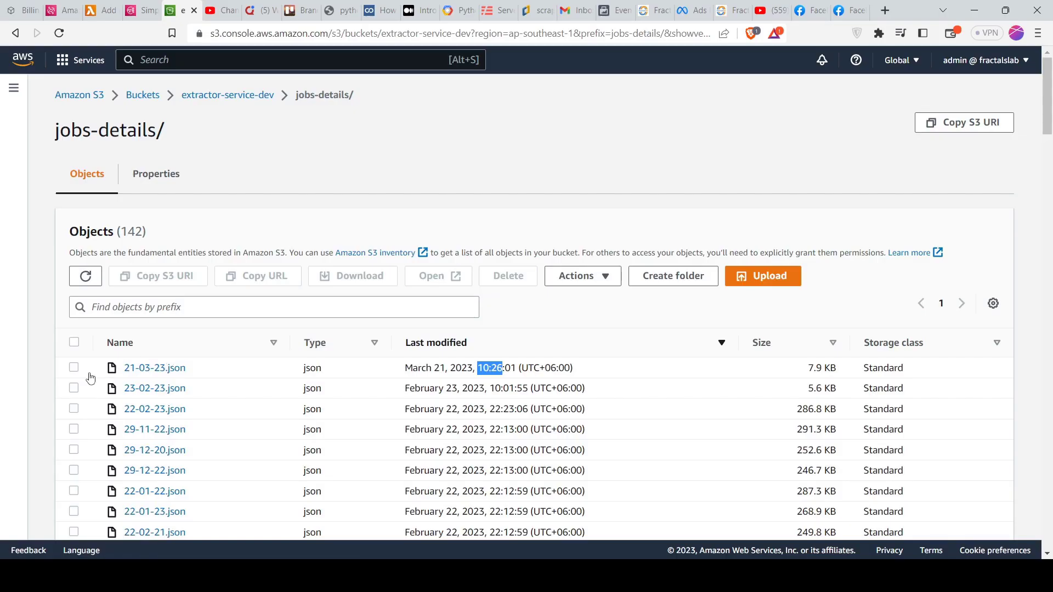
Review job_des and job_req in 21-03-23 JSON, then the three jobdetails URLs in 2023-03-18
left_click(74, 367)
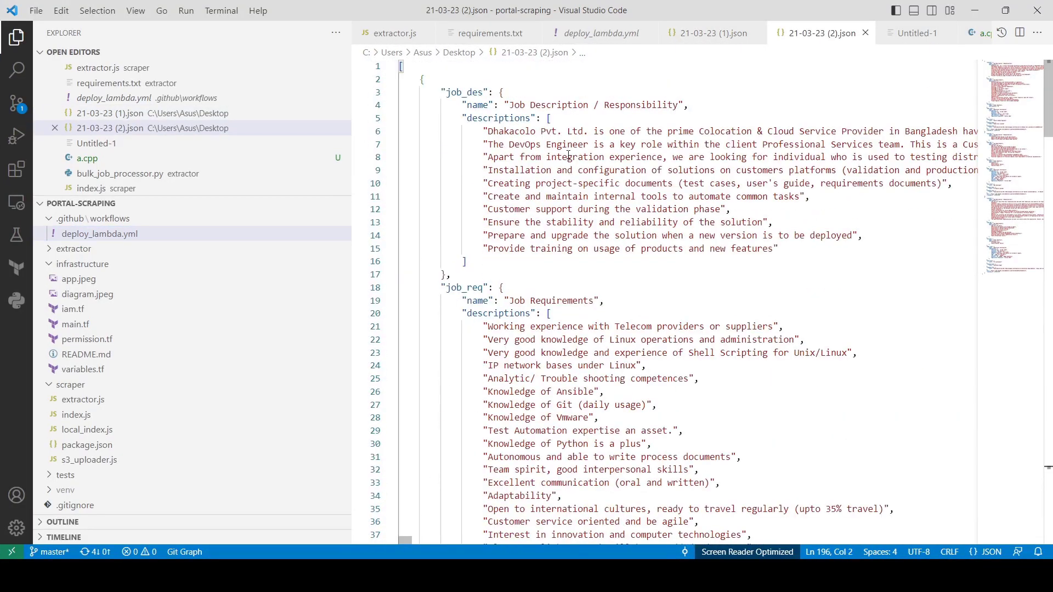
scroll("down", 3)
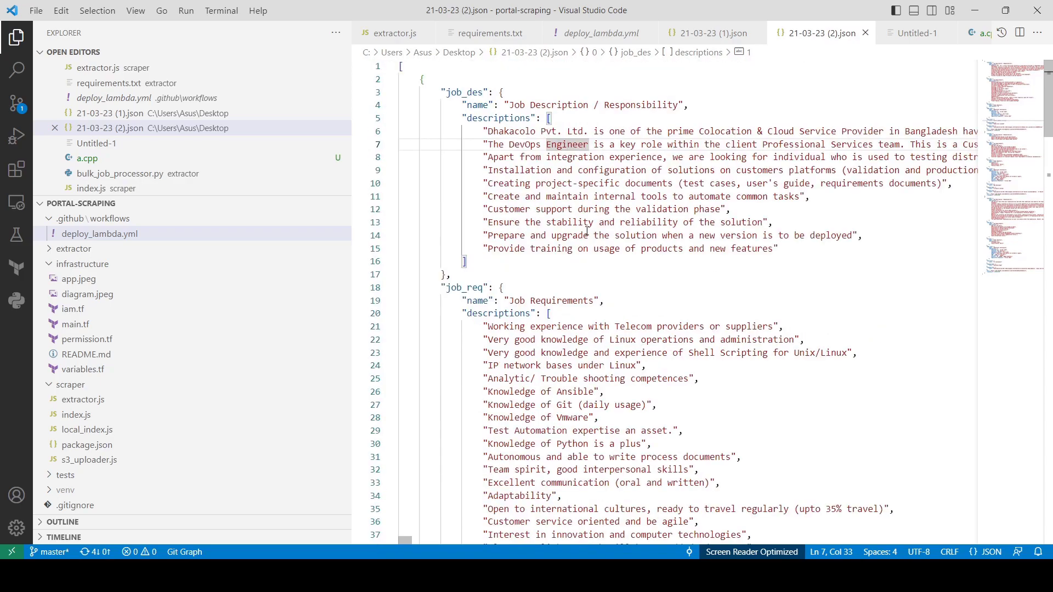
scroll("down", 3)
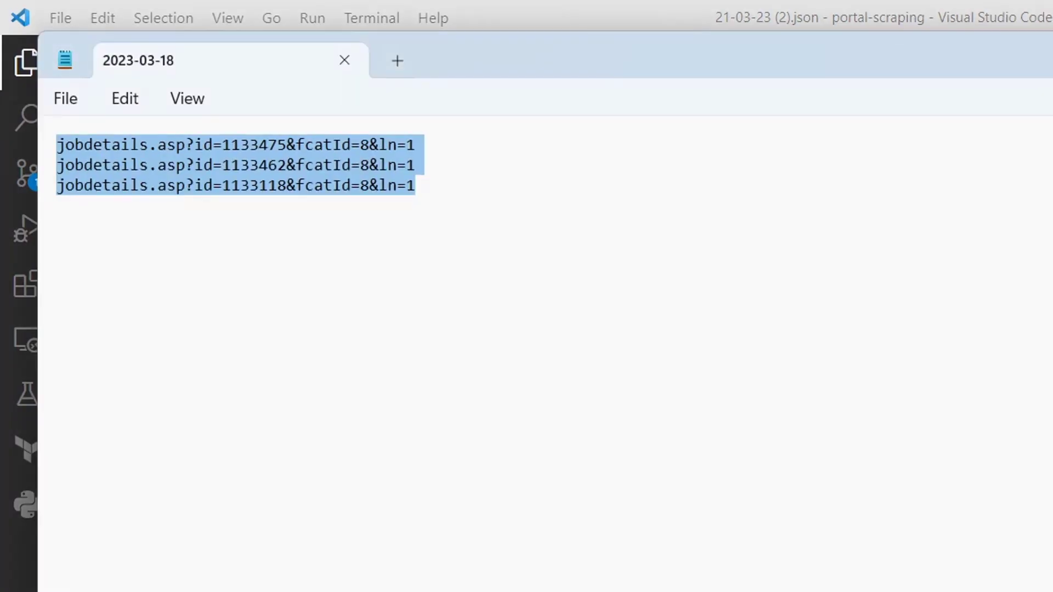
double_click(244, 178)
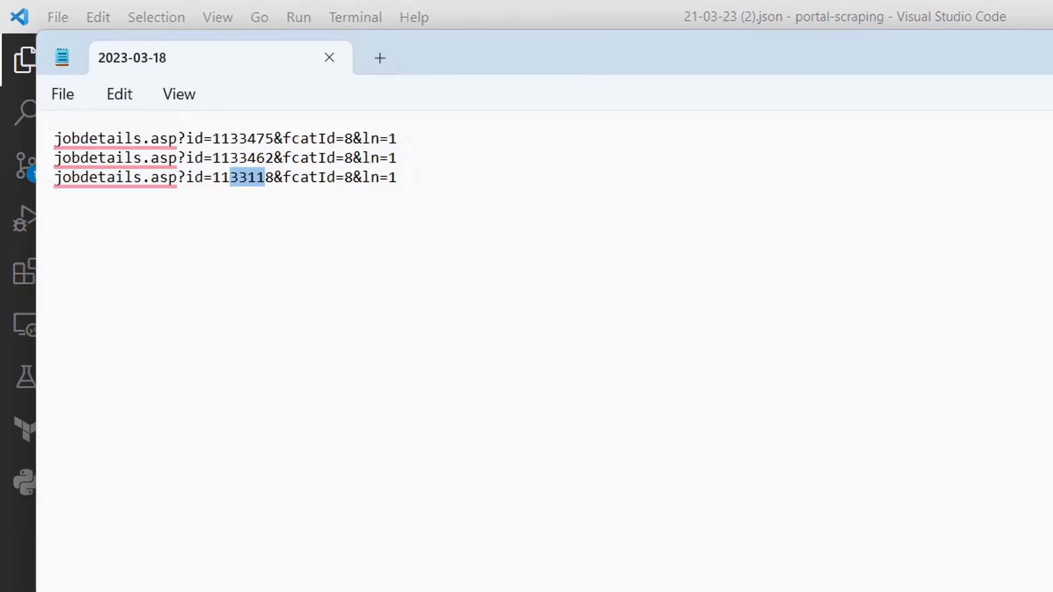